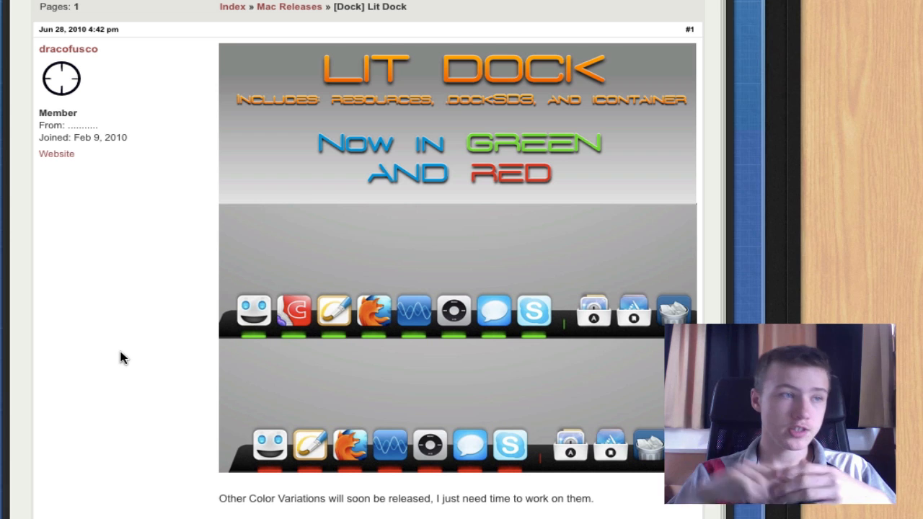
mouse_move(180, 402)
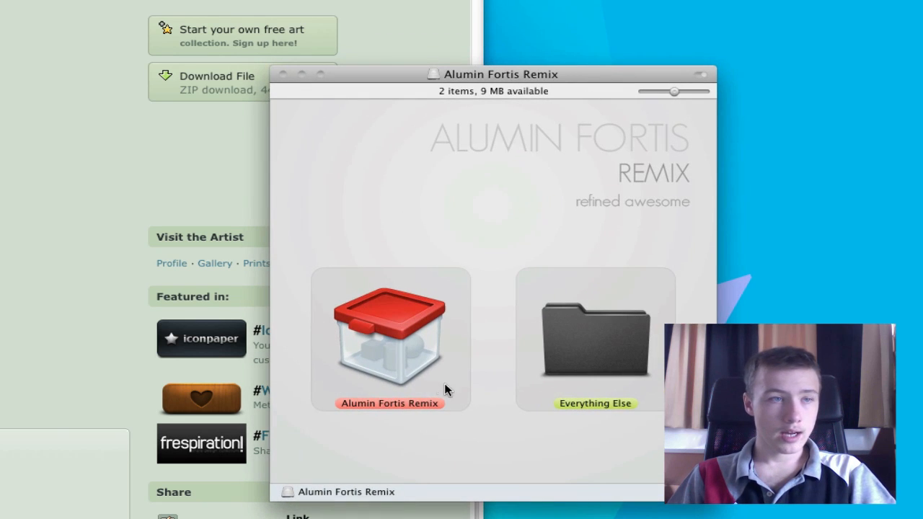
mouse_move(454, 402)
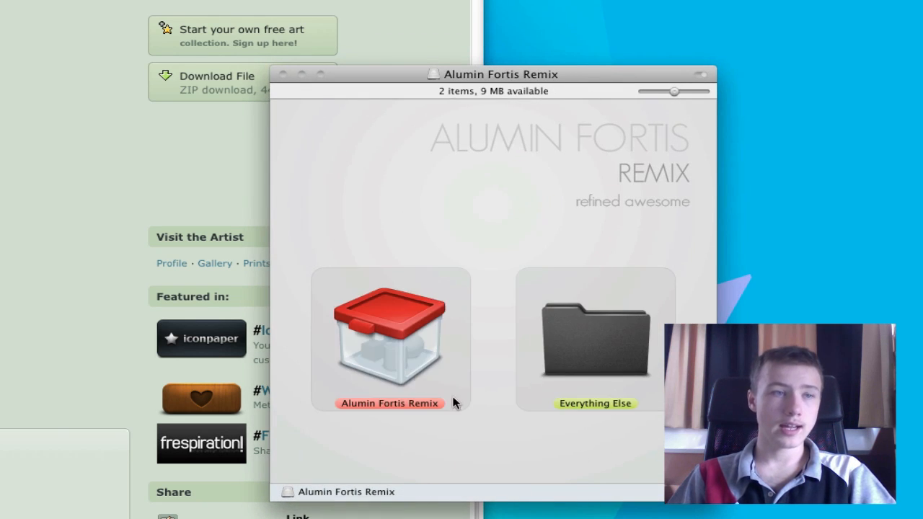
Step: Open the Everything Else folder and browse its contents
click(594, 339)
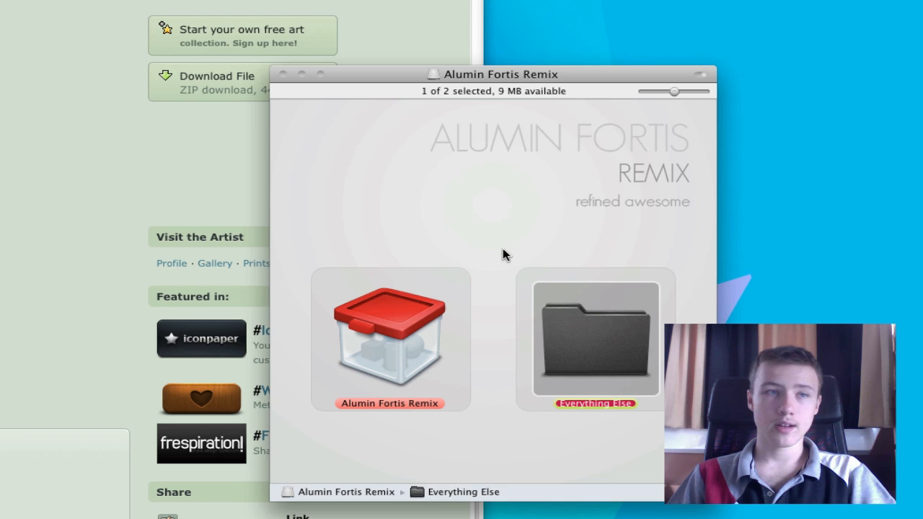
double_click(594, 338)
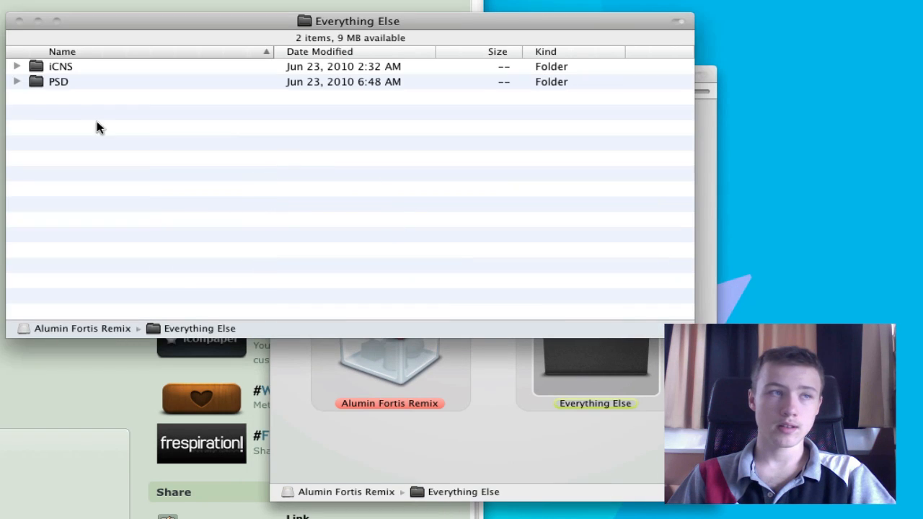
click(17, 82)
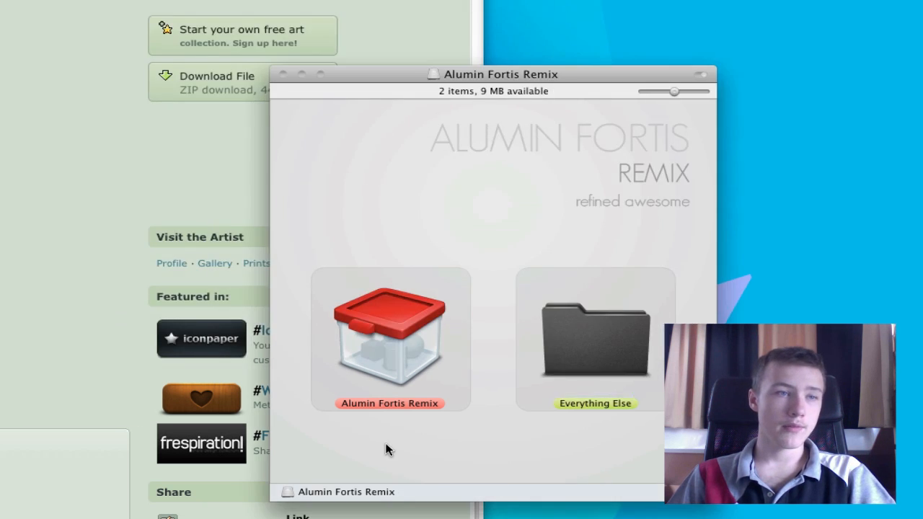
click(389, 339)
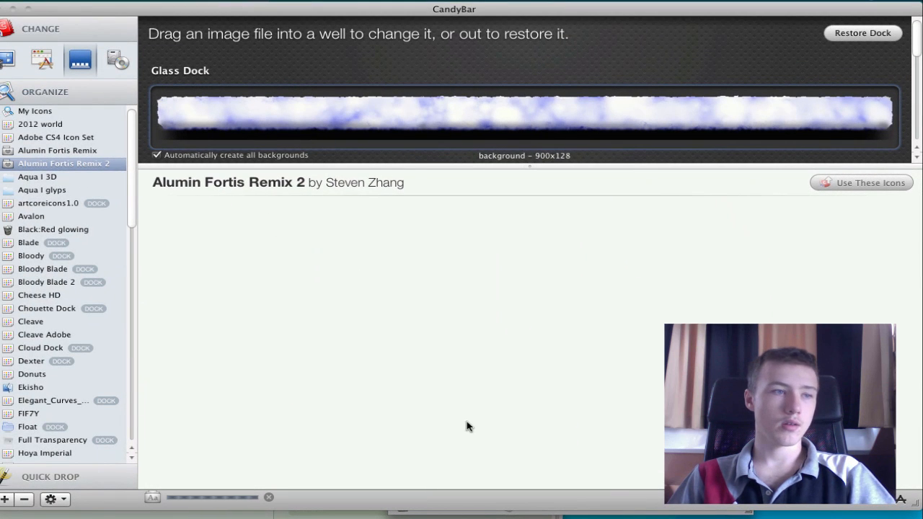
click(64, 163)
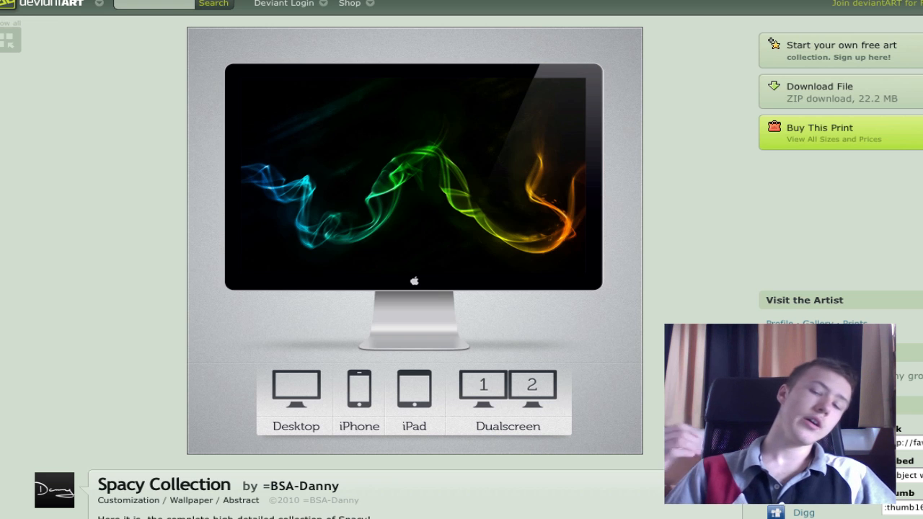
Step: Expand the 1280x800 wallpaper folder to view its wallpapers, then collapse it
scroll(down, 3)
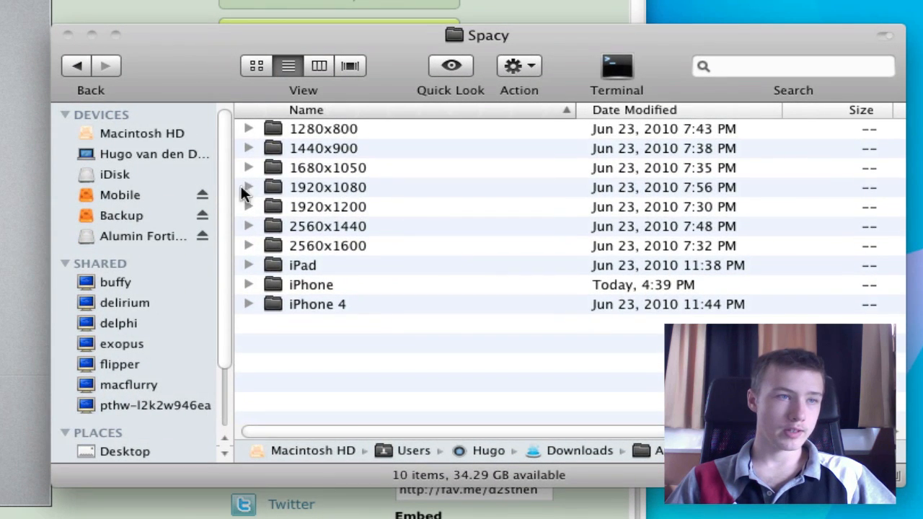
click(248, 128)
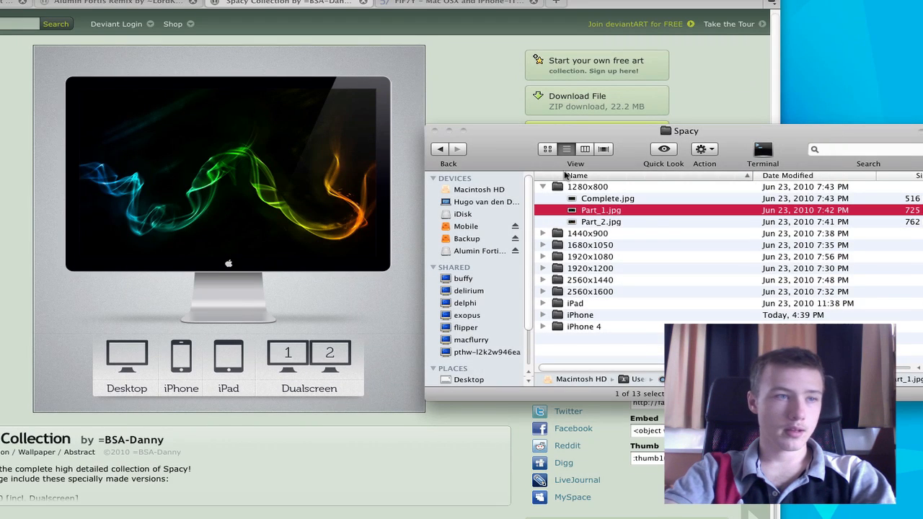
click(542, 186)
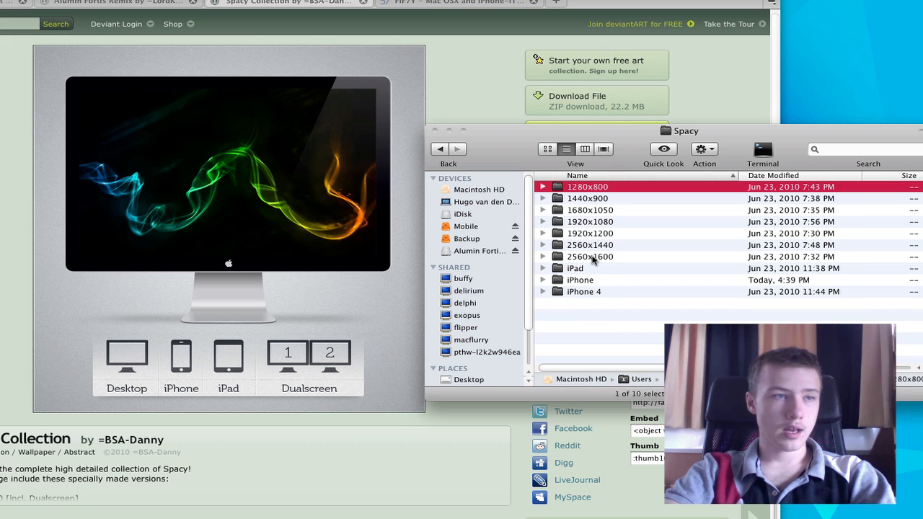
click(575, 267)
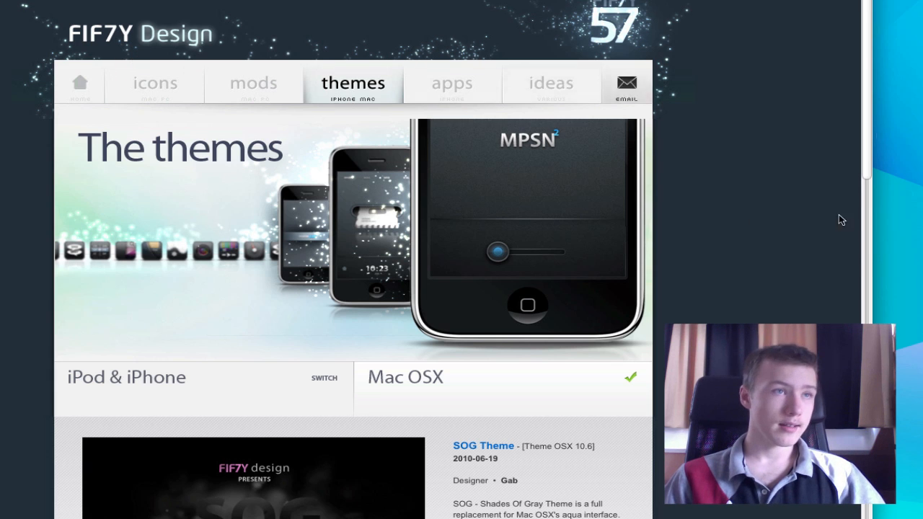
Step: Scroll down the page to the SOG Theme entry and its preview images
scroll(down, 3)
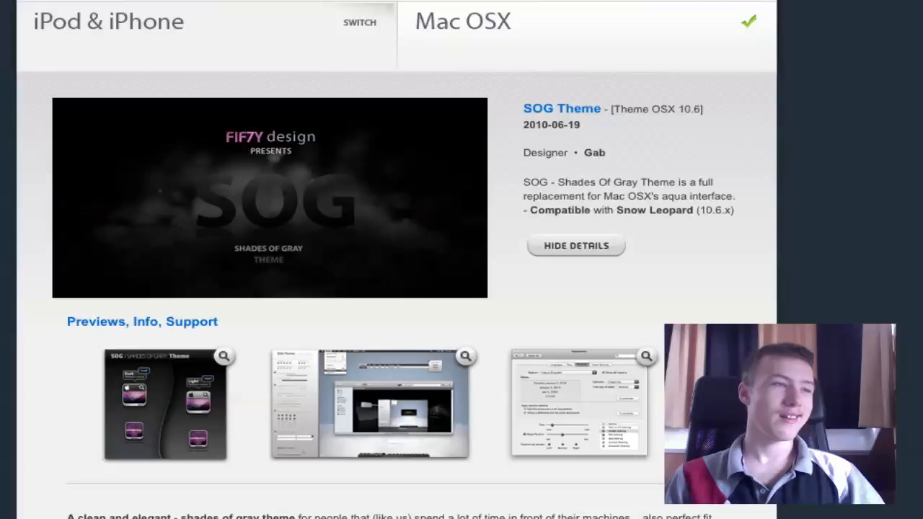
scroll(down, 3)
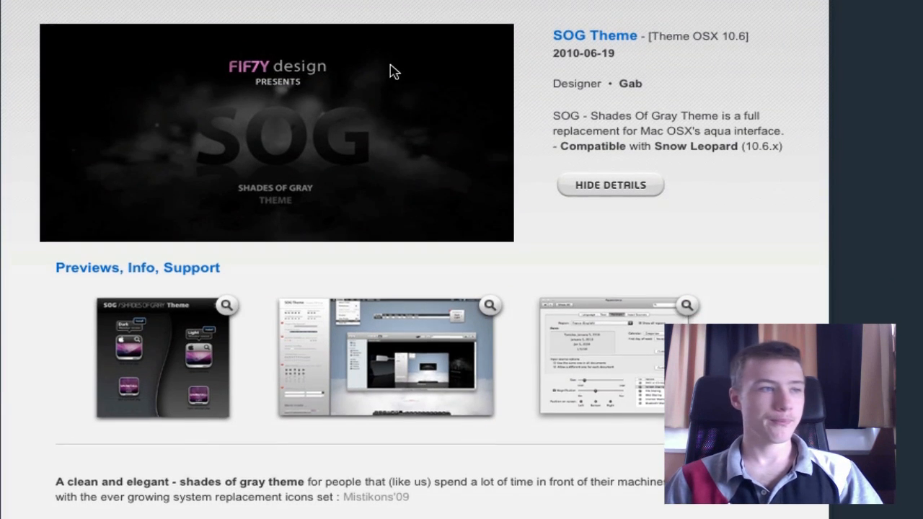
scroll(down, 3)
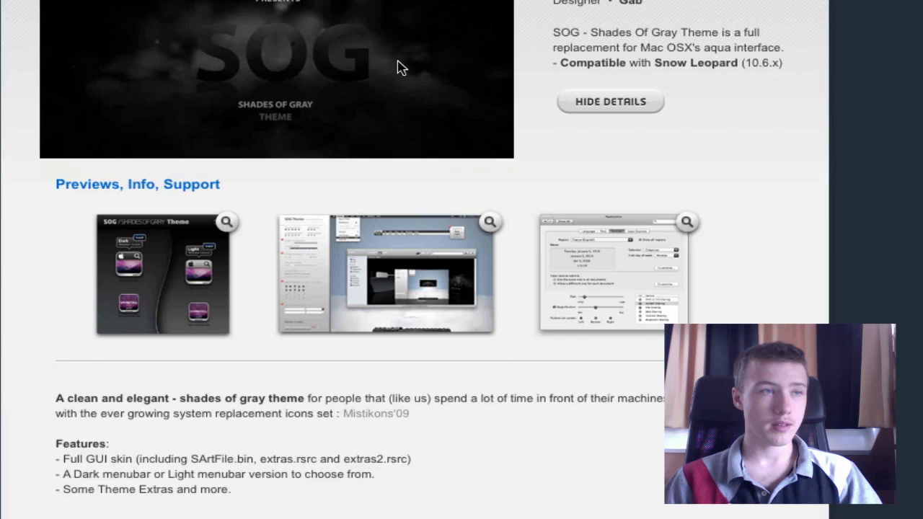
scroll(down, 3)
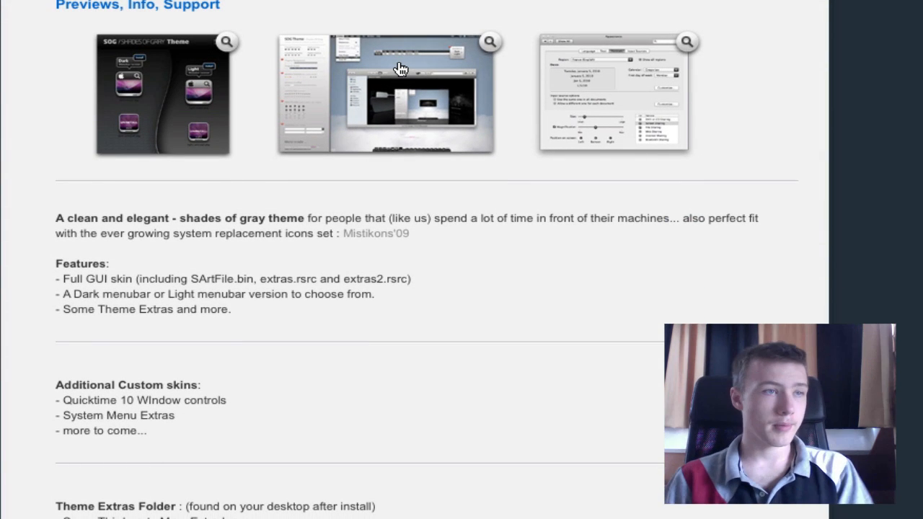
scroll(down, 3)
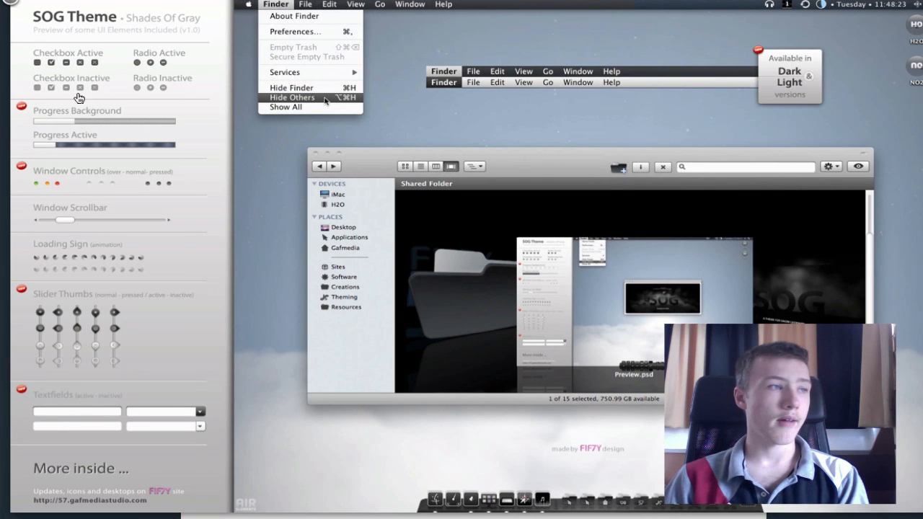
mouse_move(499, 114)
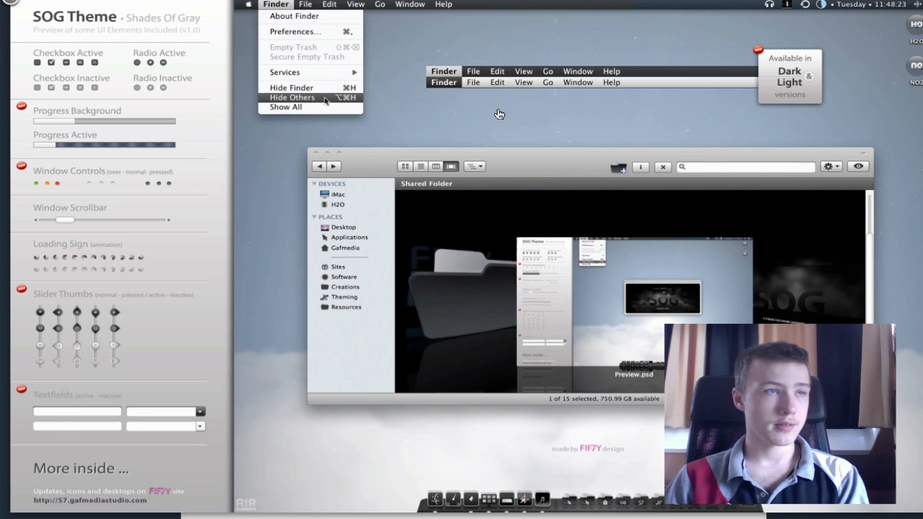
mouse_move(479, 88)
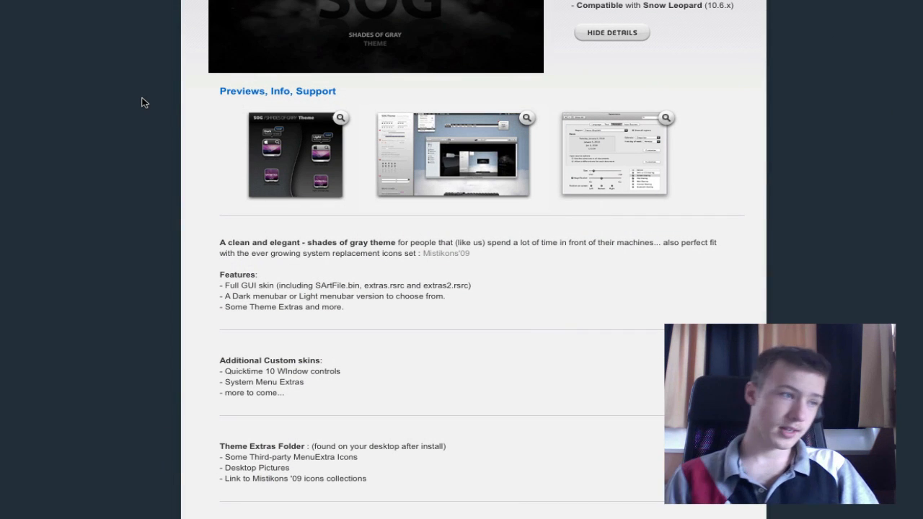
Step: Scroll down the SOG theme page toward the SOG Theme 1.0.2 download link
scroll(down, 3)
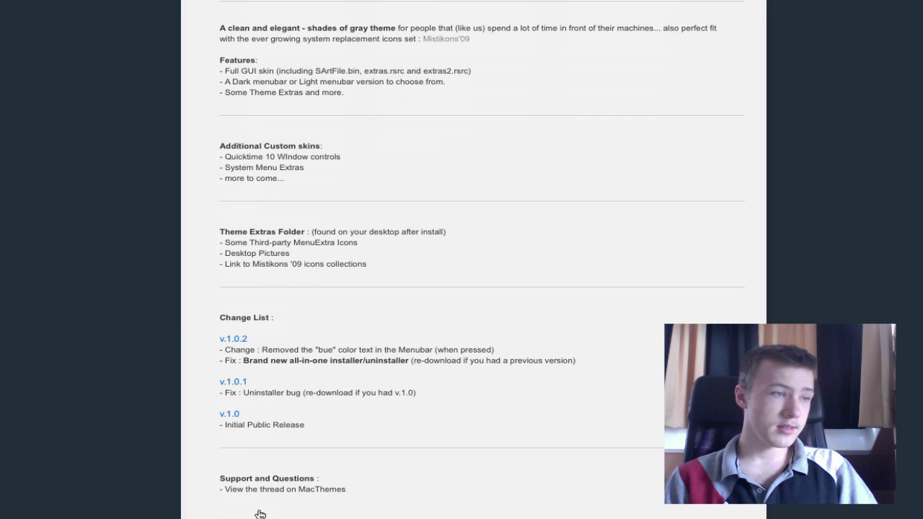
scroll(down, 3)
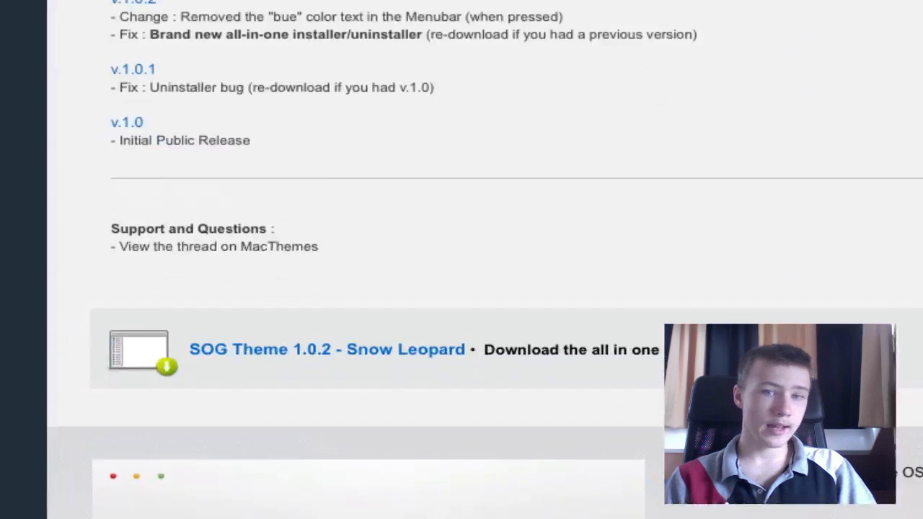
scroll(down, 3)
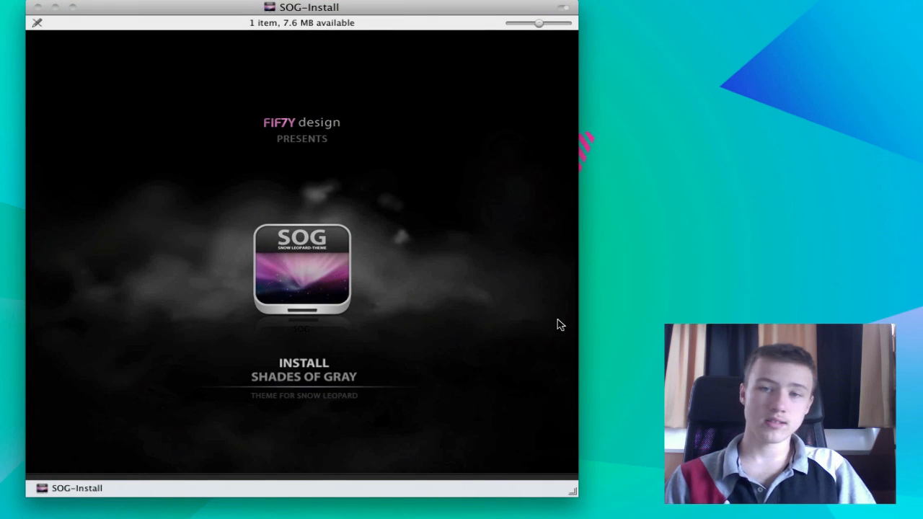
mouse_move(552, 323)
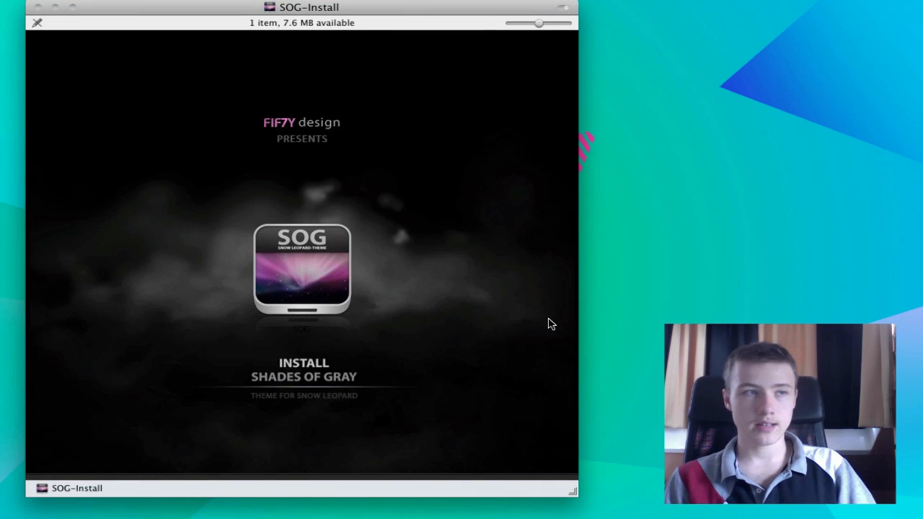
Step: Launch the SOG package, continue past Introduction and License, and agree to the license
click(301, 270)
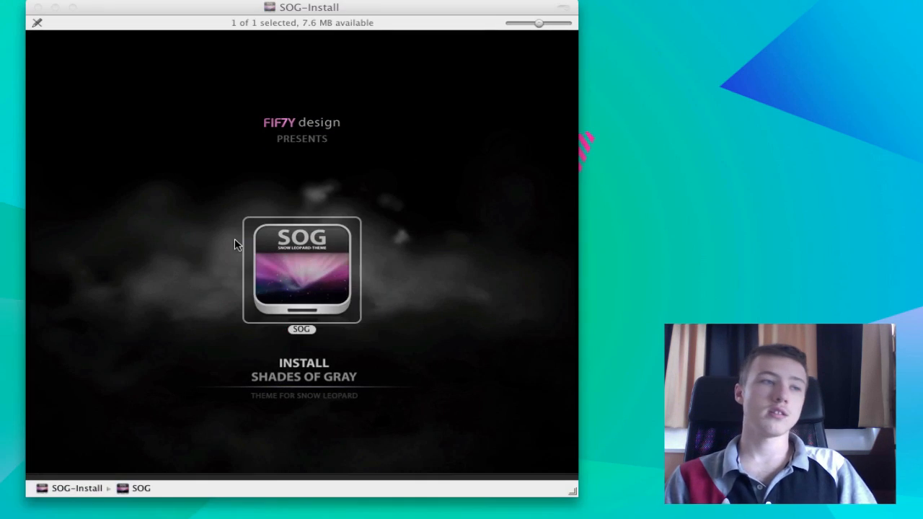
double_click(301, 270)
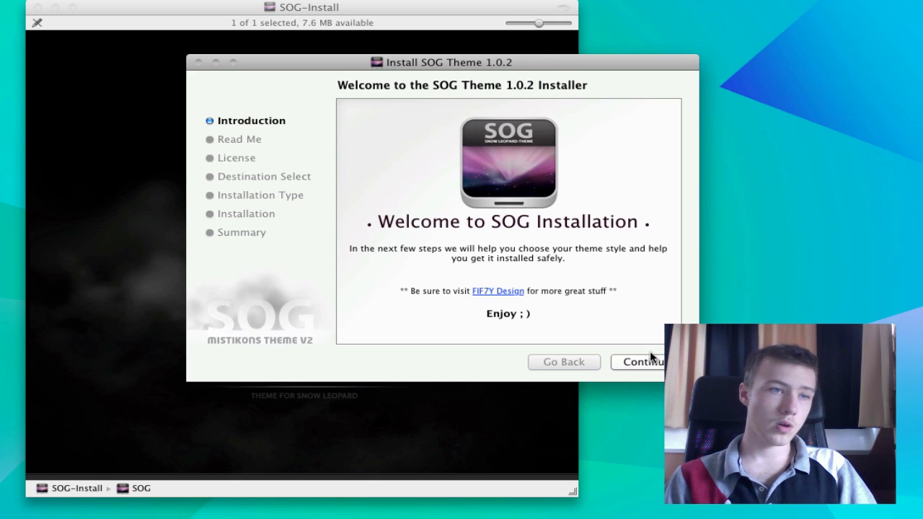
click(639, 362)
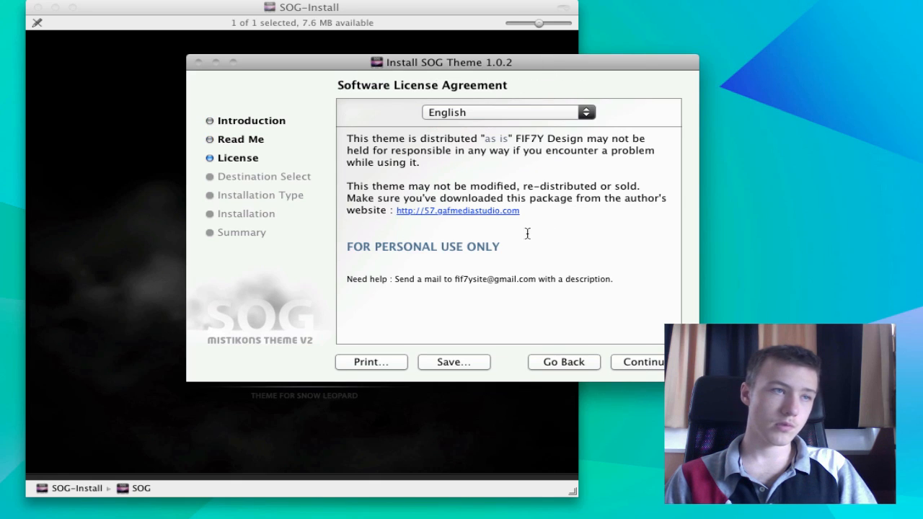
click(637, 362)
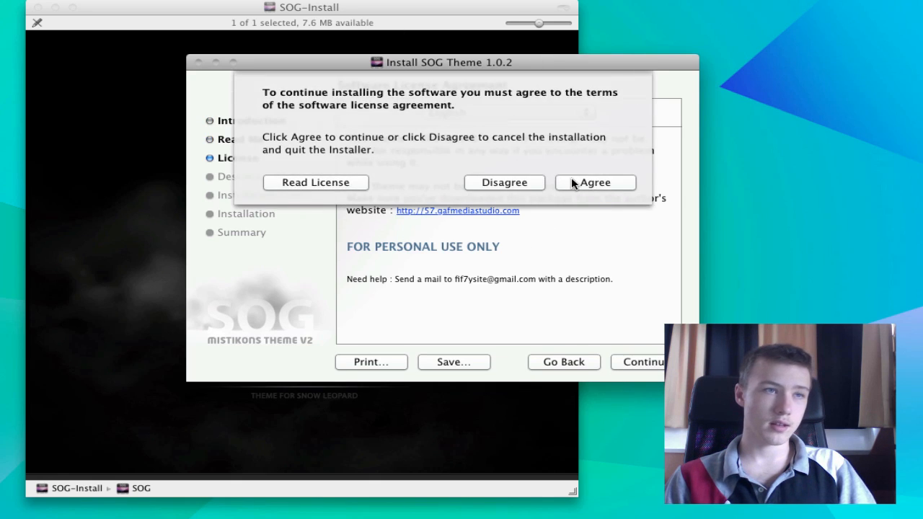
click(595, 181)
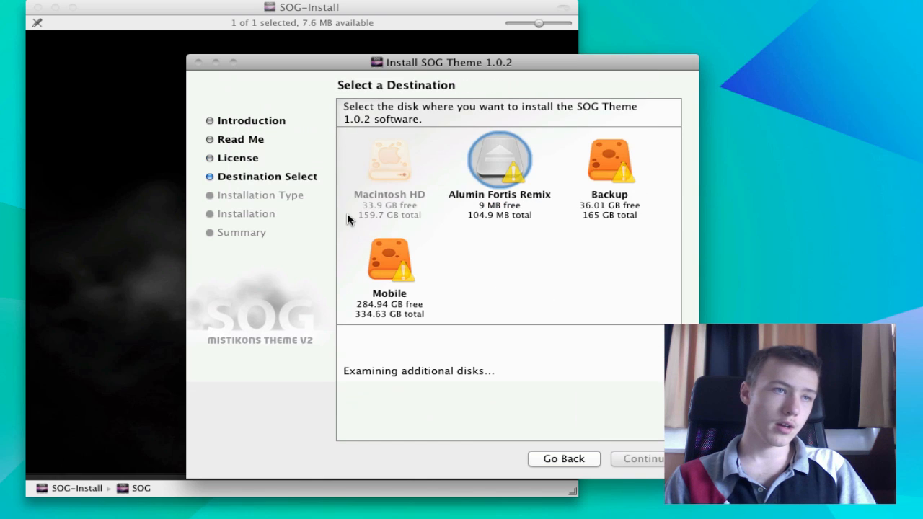
mouse_move(374, 225)
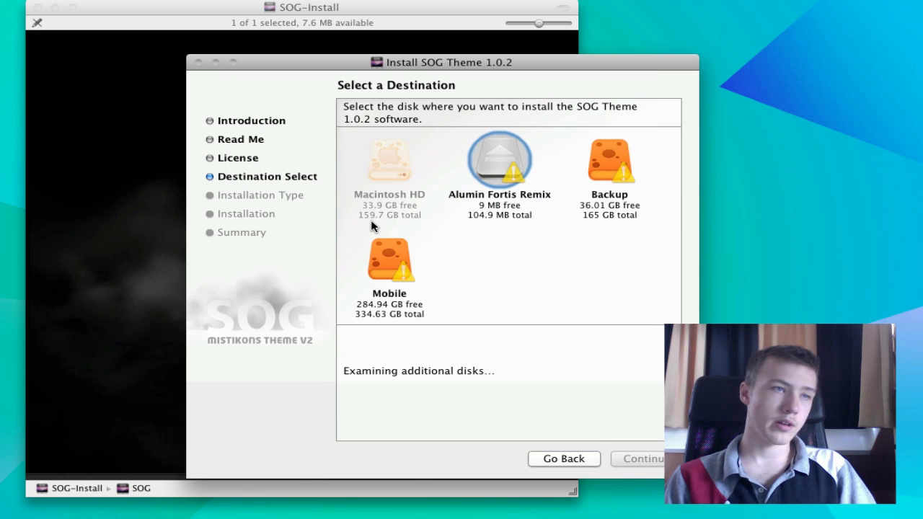
Step: Pick the Macintosh HD disk as the destination and continue
click(389, 160)
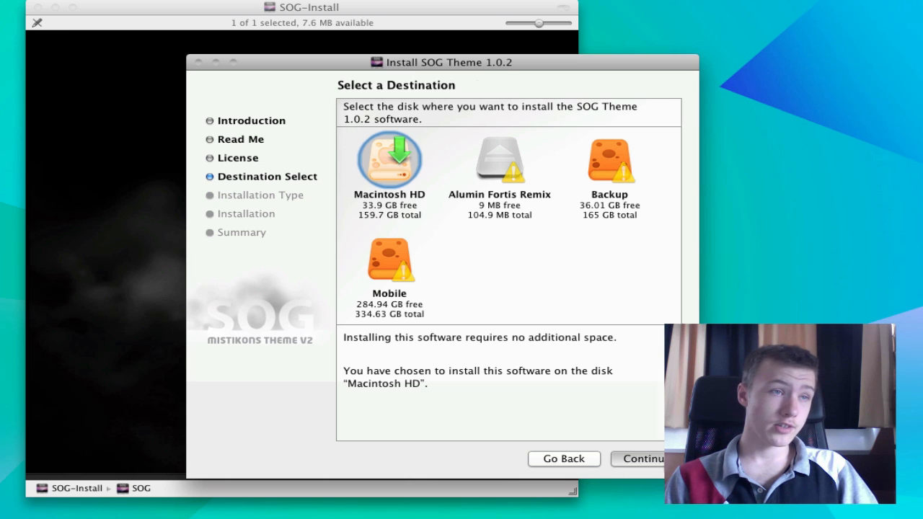
click(638, 459)
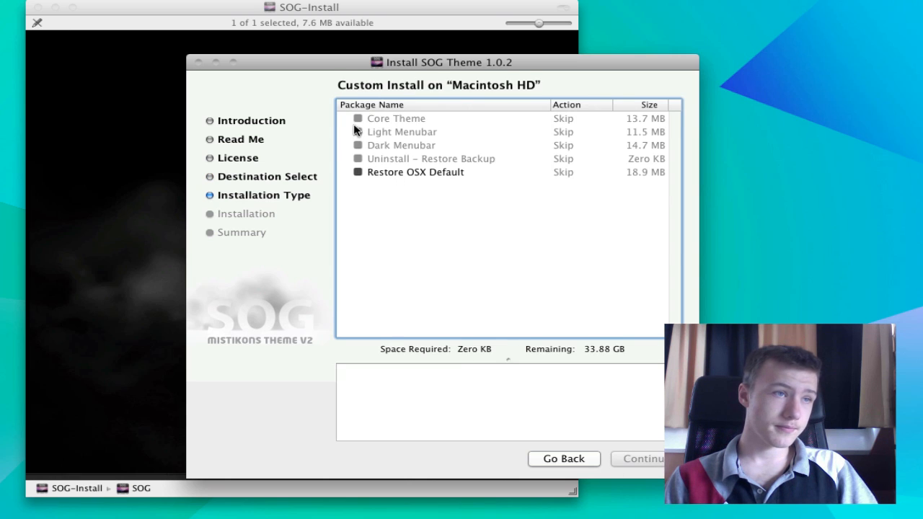
Step: Read the Core Theme and Light Menubar descriptions, then tick Restore OSX Default (18.9 MB)
click(395, 118)
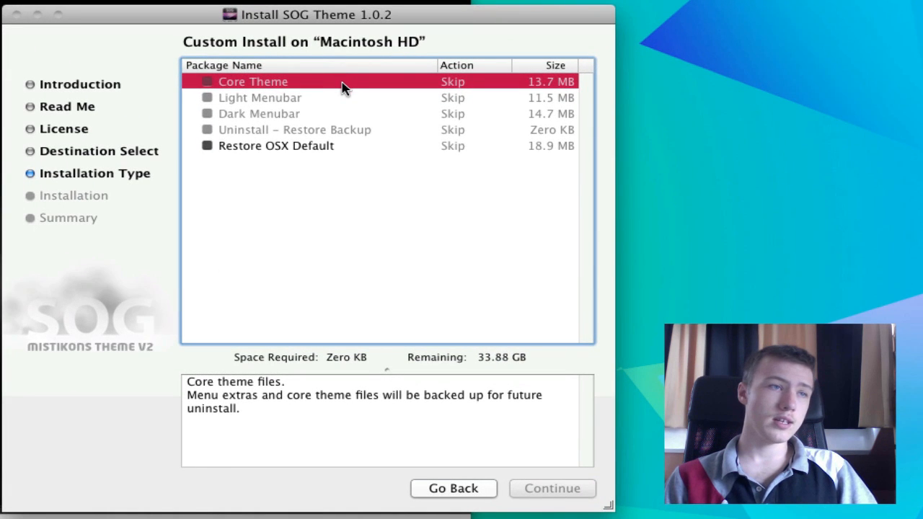
mouse_move(149, 157)
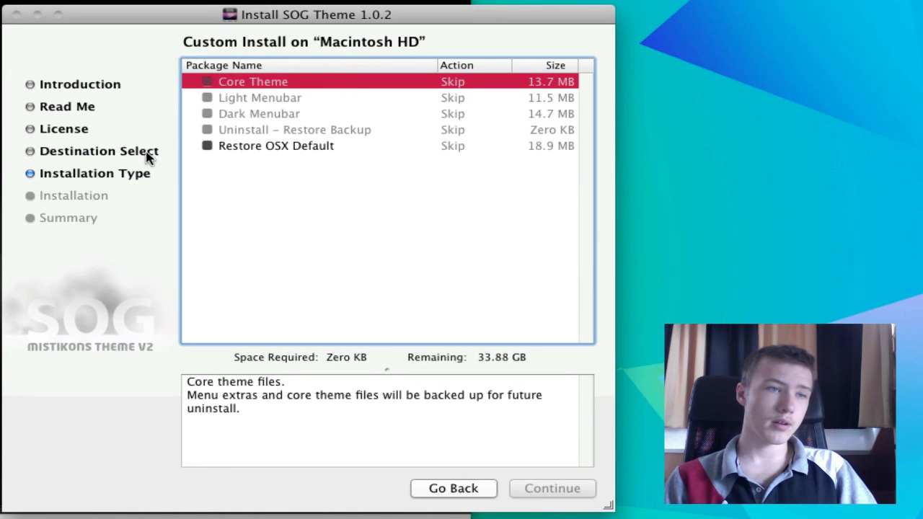
click(259, 97)
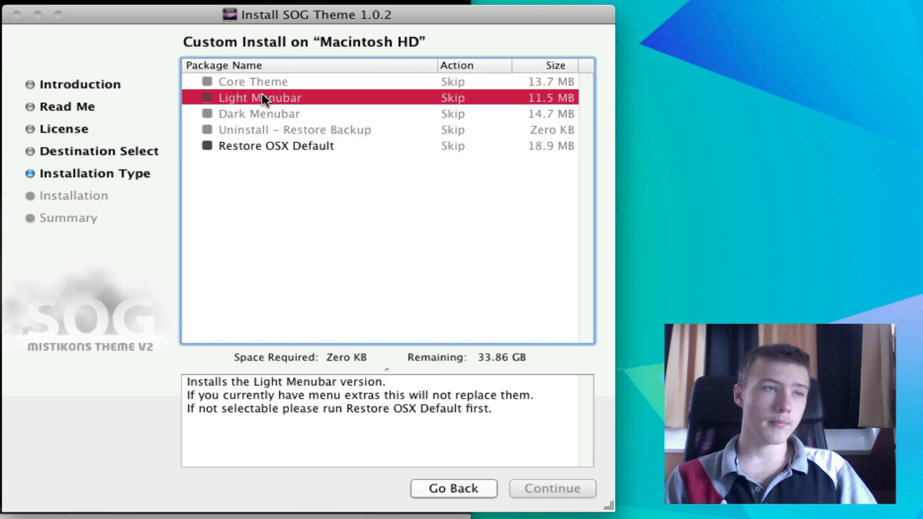
click(207, 145)
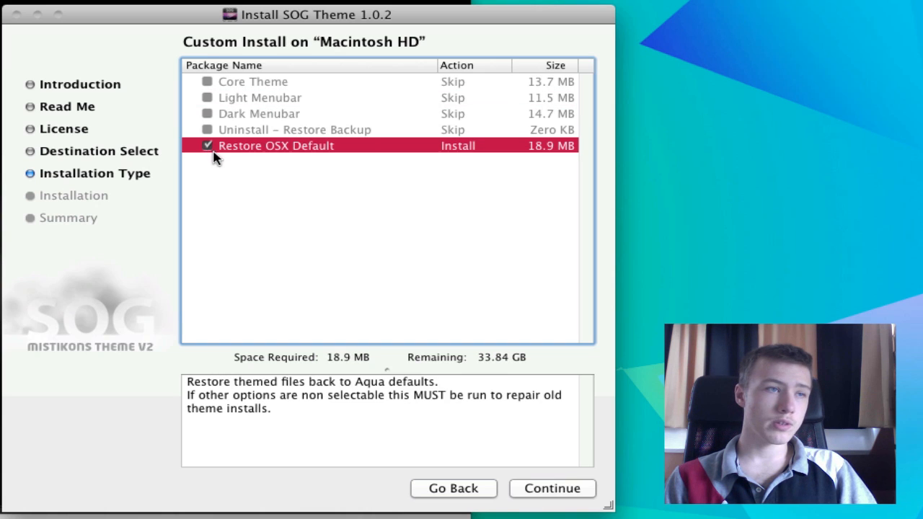